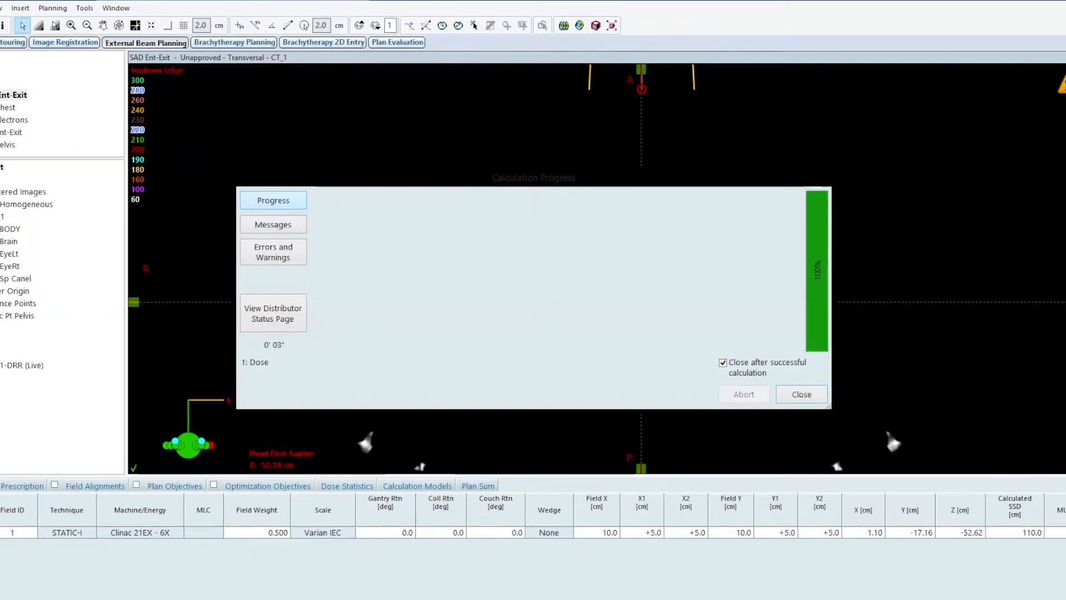
Dismiss the finished dose calculation and bring up the plan's field parameters table.
{"action": "left_click", "coordinate": [800, 394]}
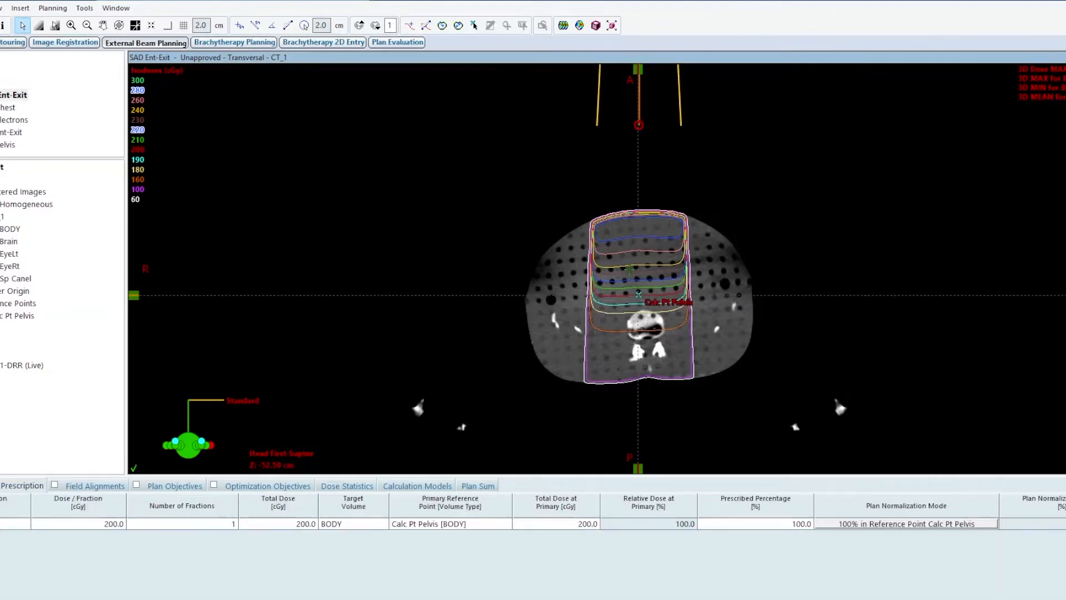
{"action": "left_click", "coordinate": [95, 485]}
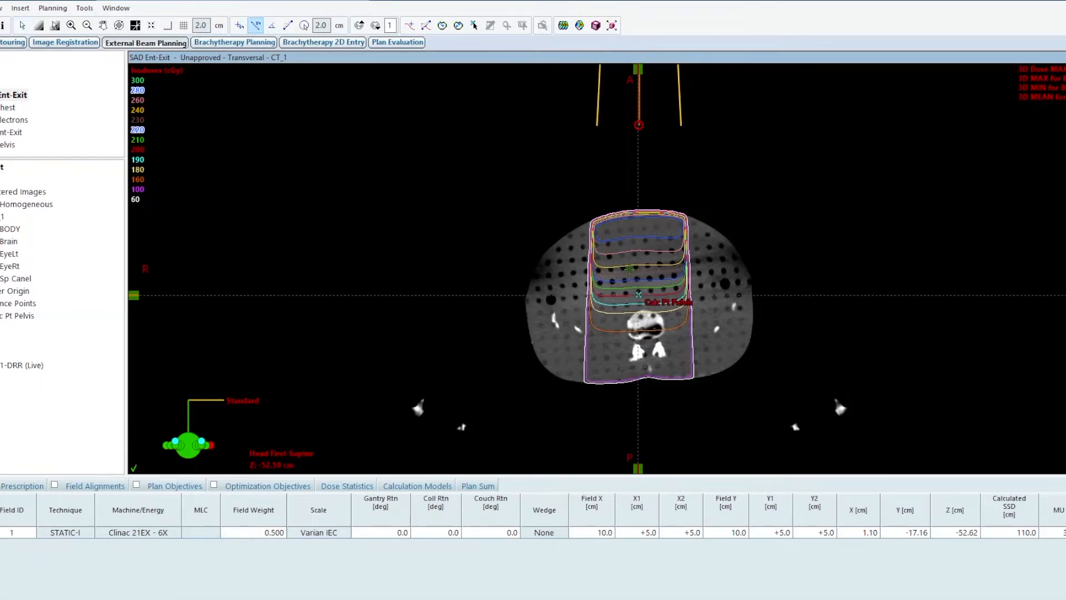
{"action": "left_click_drag", "start_coordinate": [637, 211], "coordinate": [637, 298]}
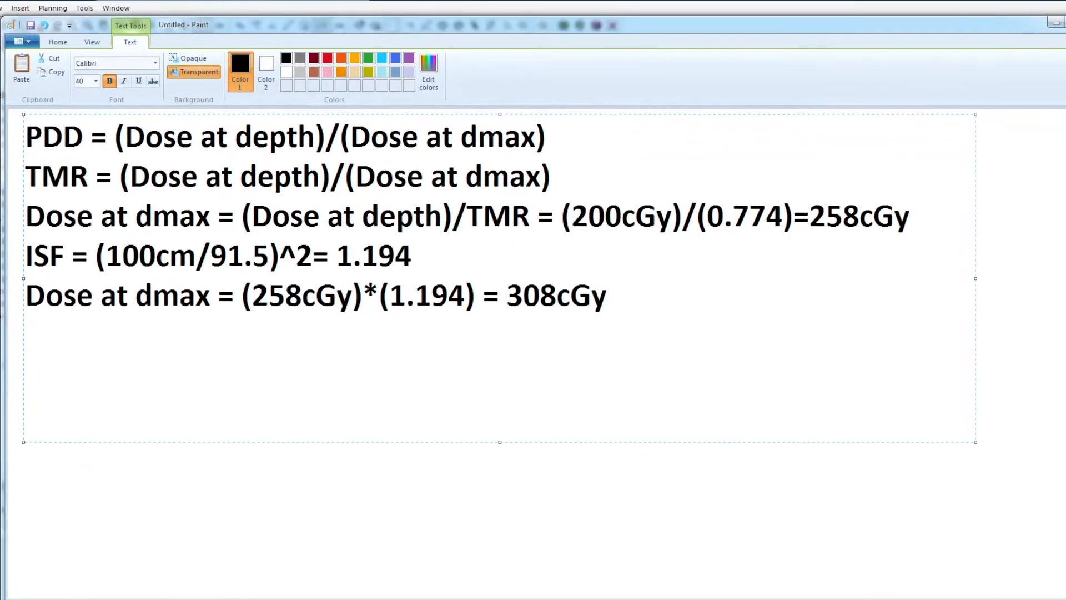
Write the formula MU = (Dose)/(Sc x ... ISF) in a new Paint text box.
{"action": "left_click_drag", "start_coordinate": [92, 175], "coordinate": [602, 295]}
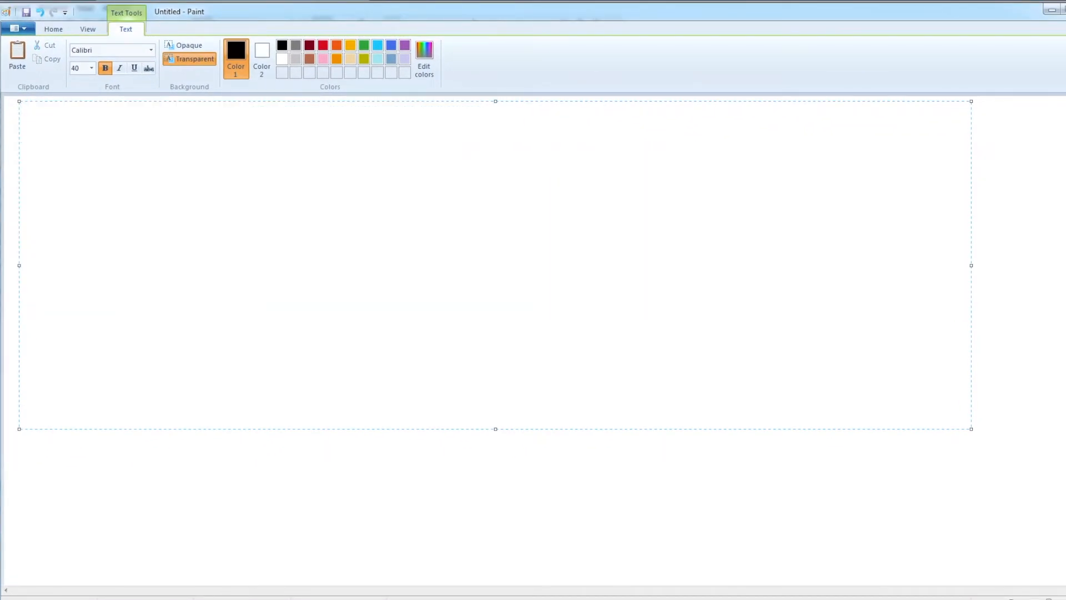
{"action": "type", "text": "MU = (D"}
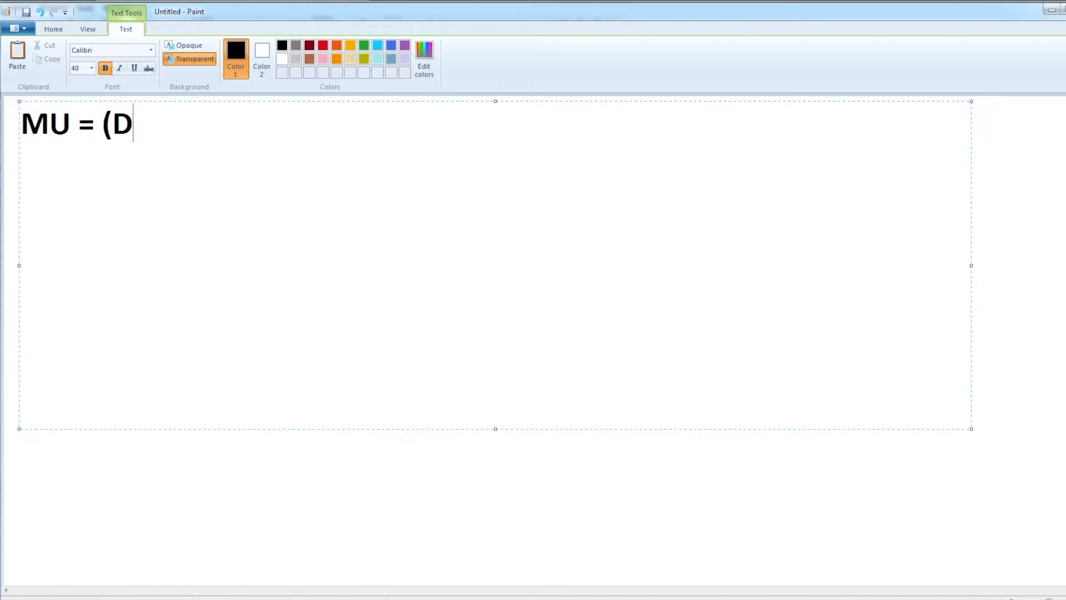
{"action": "type", "text": "ose)/(Sc x Sp x TMR"}
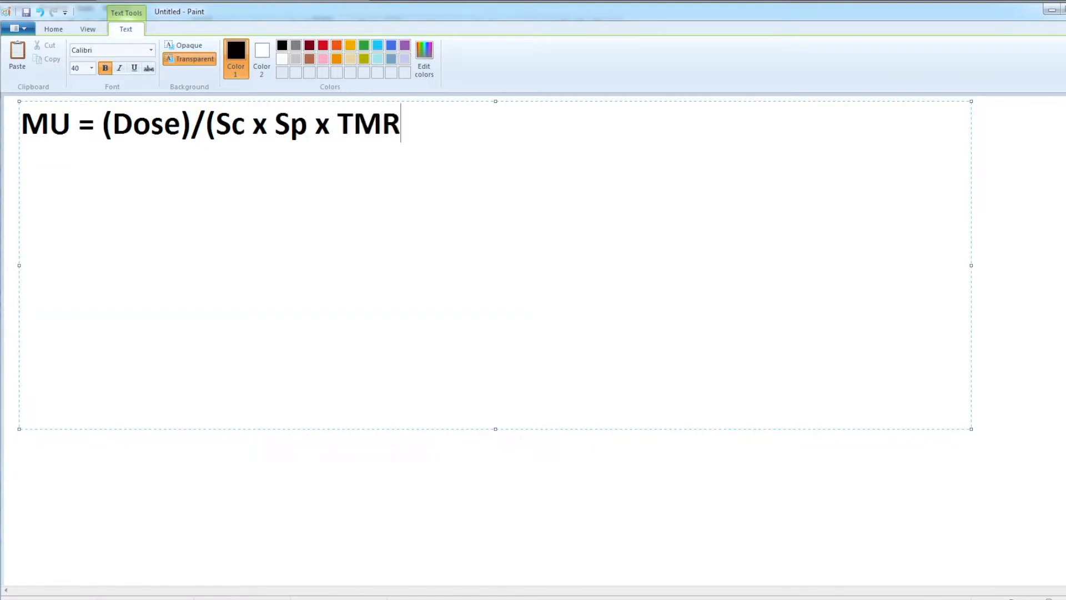
{"action": "type", "text": "x"}
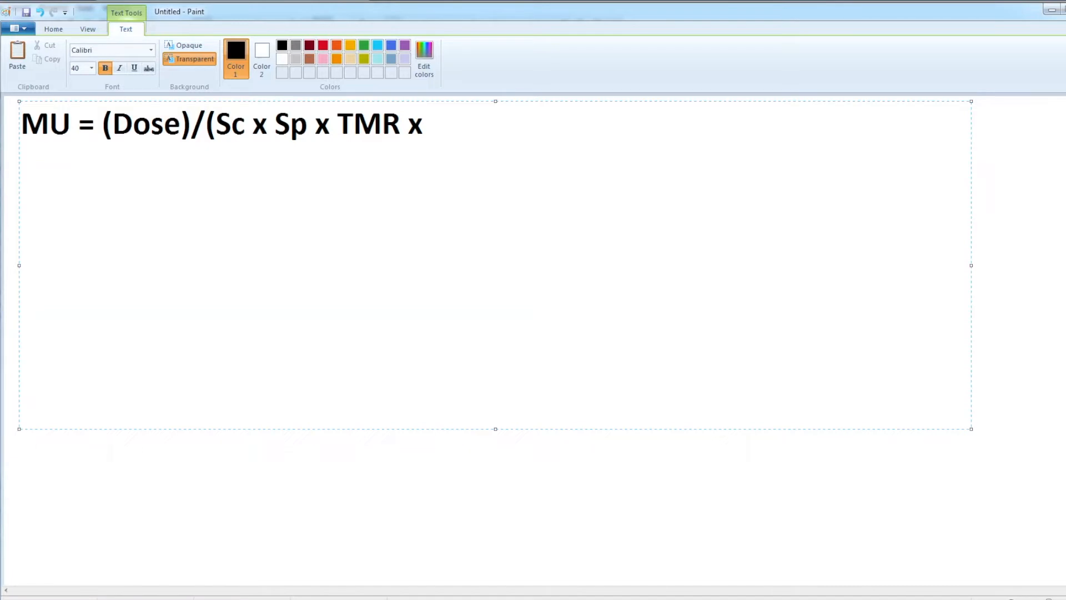
{"action": "type", "text": "ISF)"}
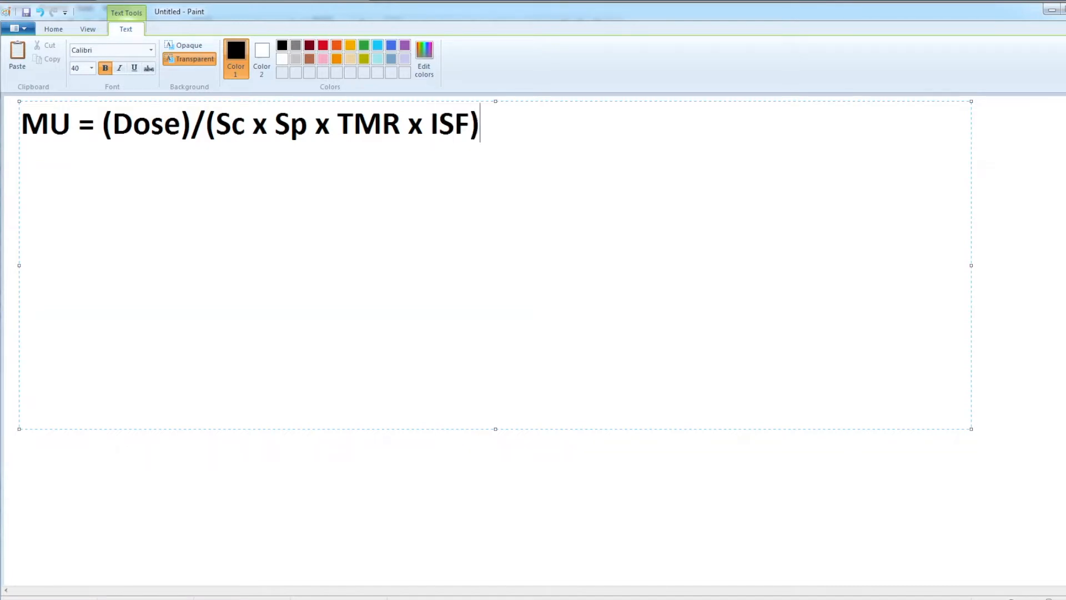
{"action": "key", "text": "enter"}
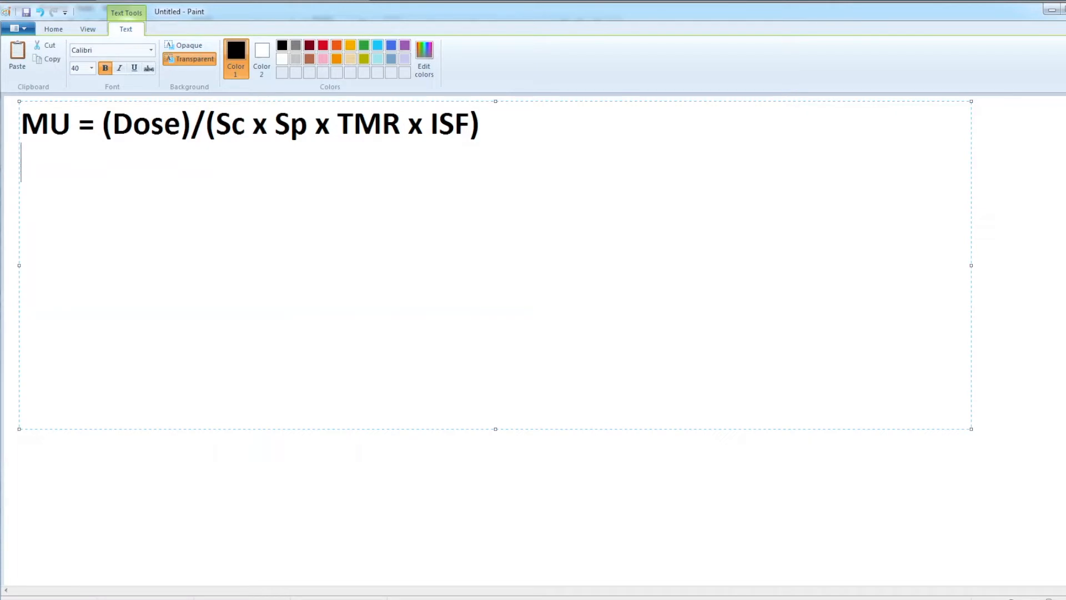
Add the line ISF = (source to cal distance/source calc pt distance)^2.
{"action": "type", "text": "ISF"}
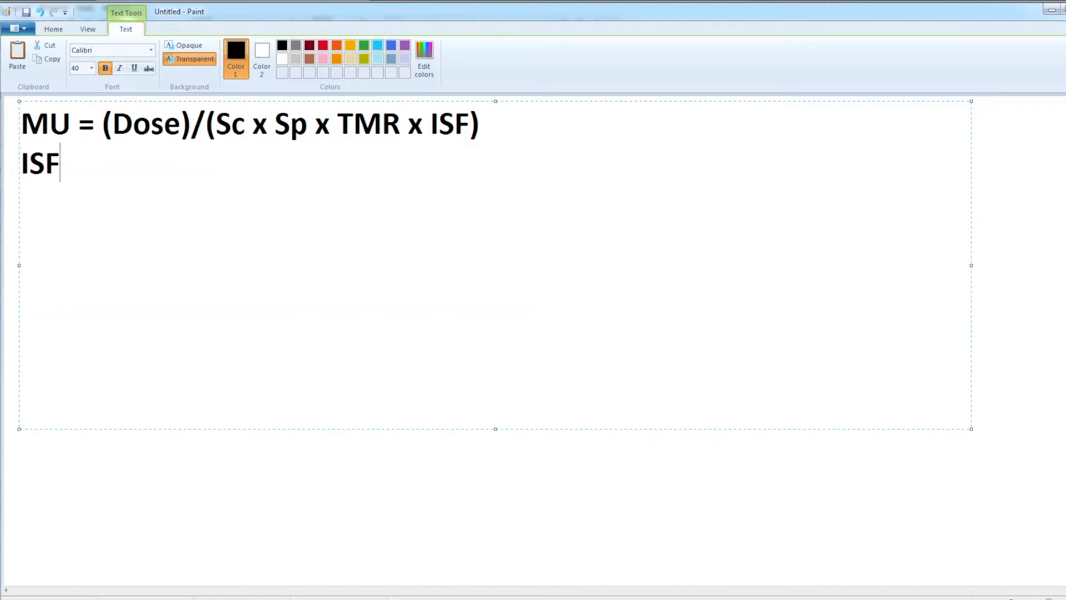
{"action": "type", "text": "= (sour"}
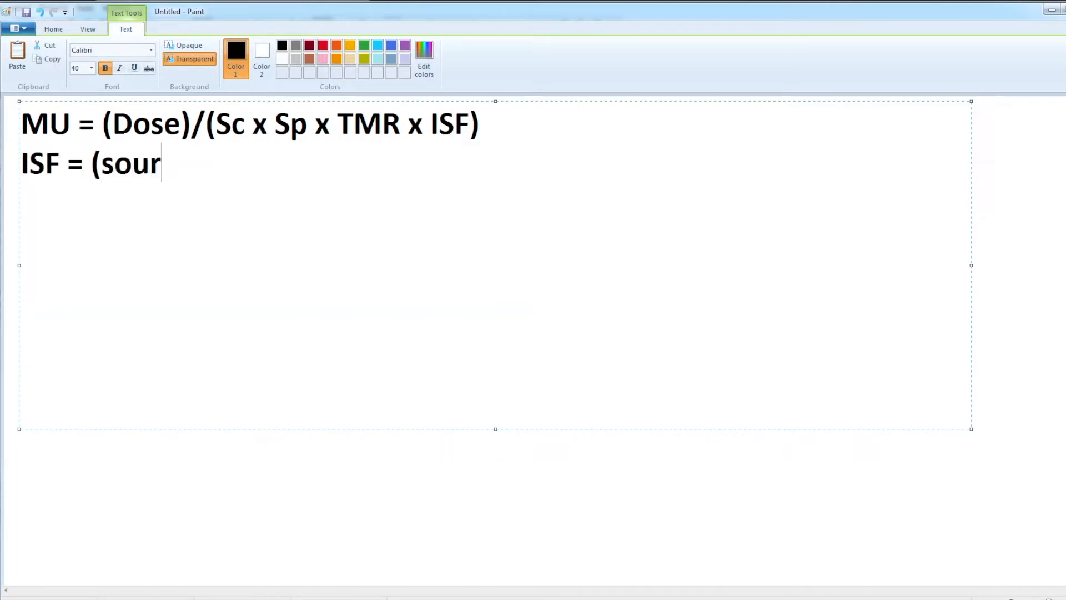
{"action": "type", "text": "ce to cal dista"}
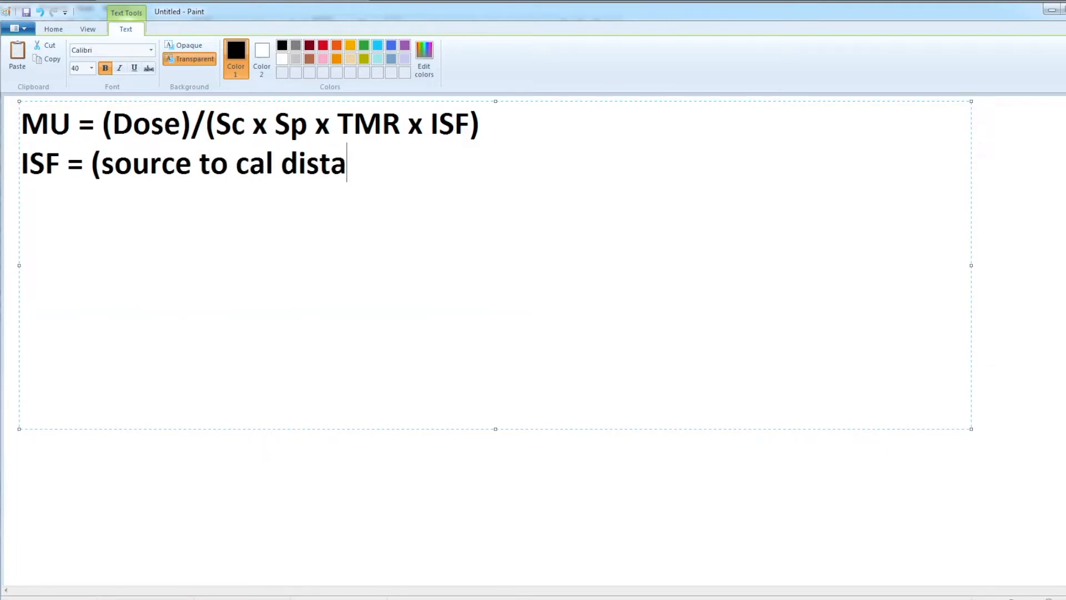
{"action": "type", "text": "nce/d"}
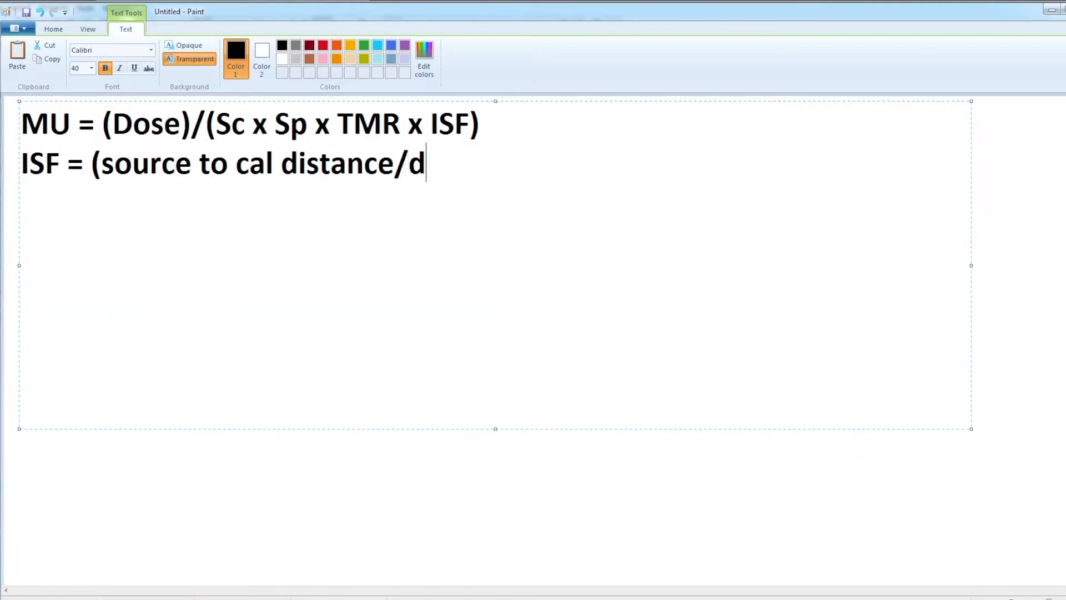
{"action": "type", "text": "ource to po"}
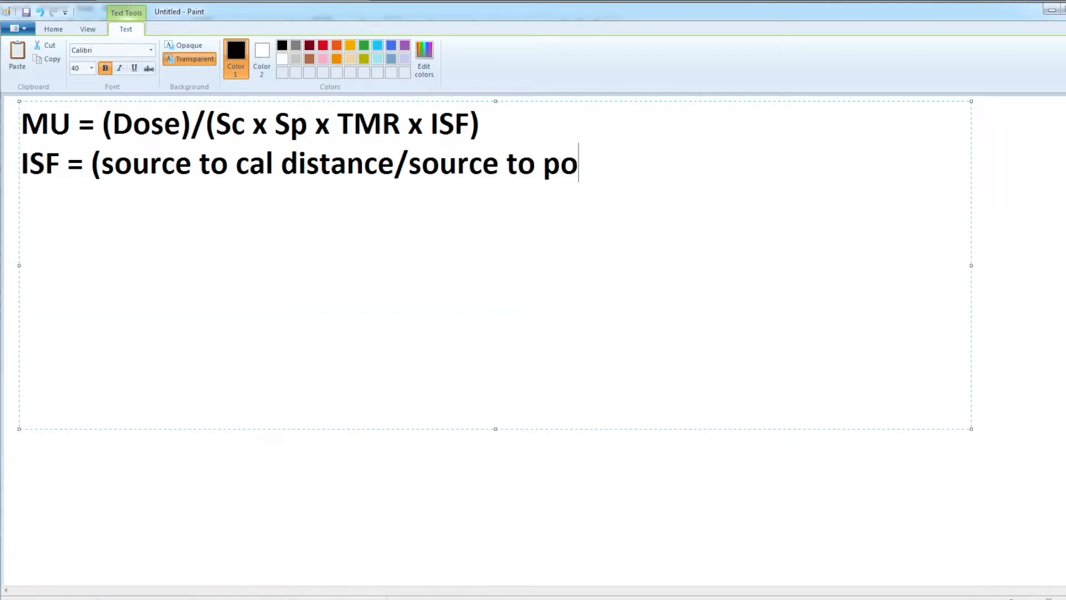
{"action": "type", "text": "lc pt di"}
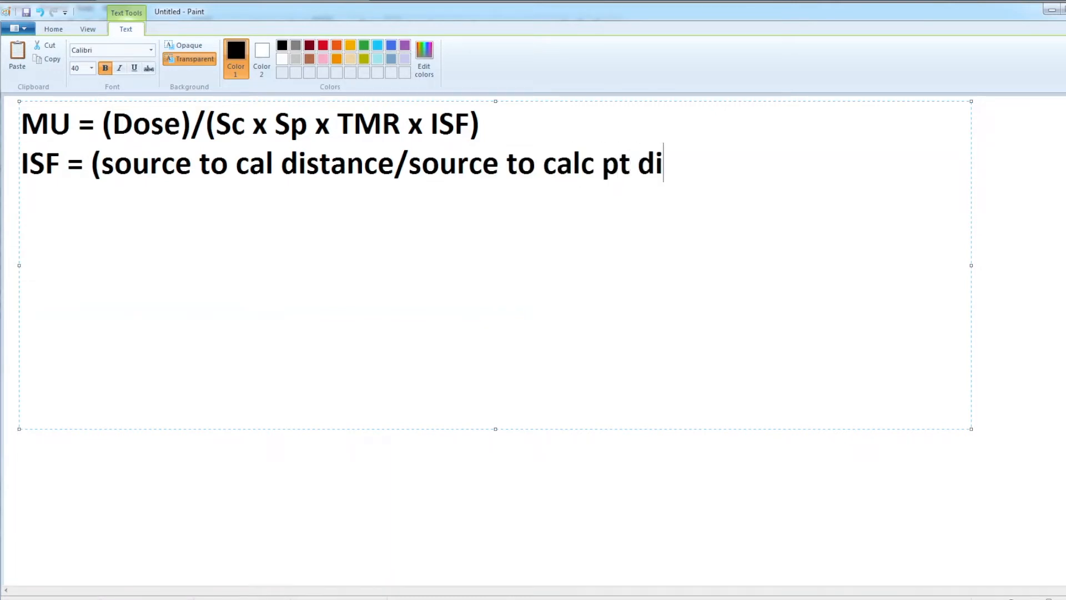
{"action": "type", "text": "stance)^2"}
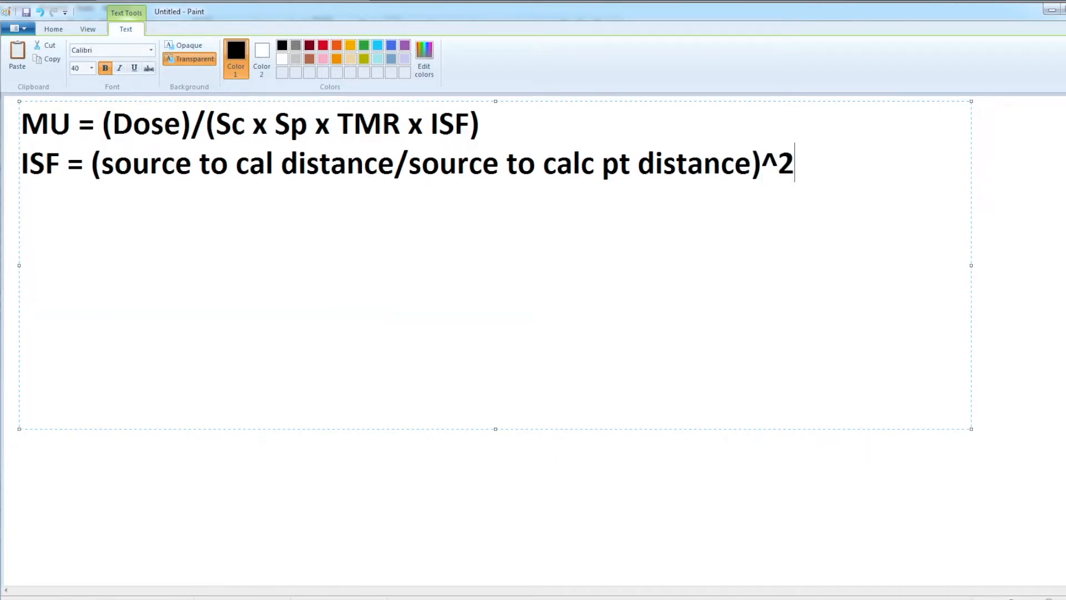
Add ISF = (SCD/SPD)^2 and start the substituted line MU = (200)/(.
{"action": "type", "text": "ISF = ("}
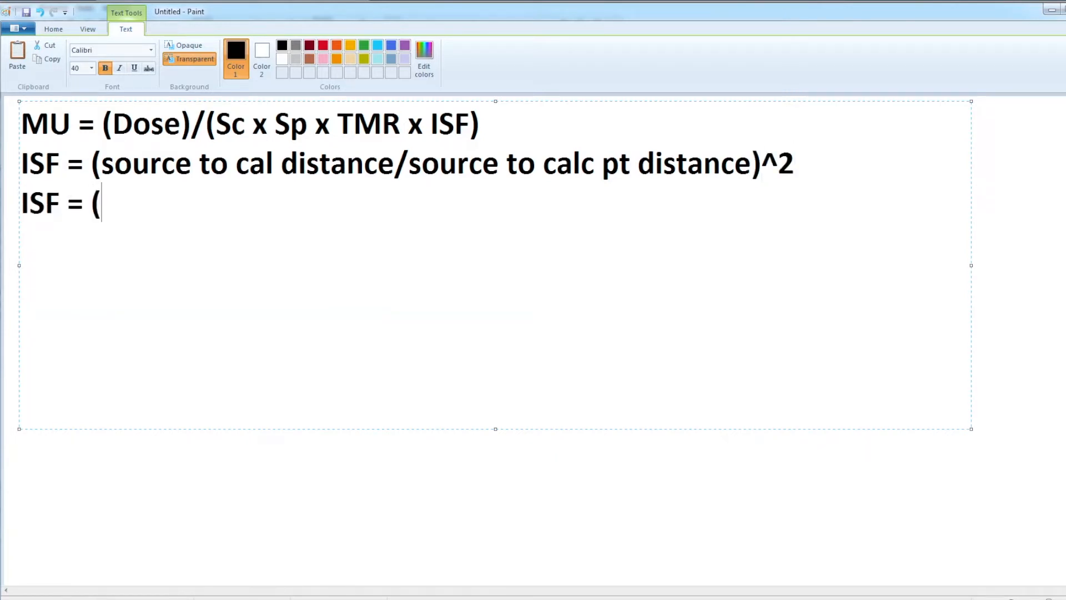
{"action": "type", "text": "SCD)"}
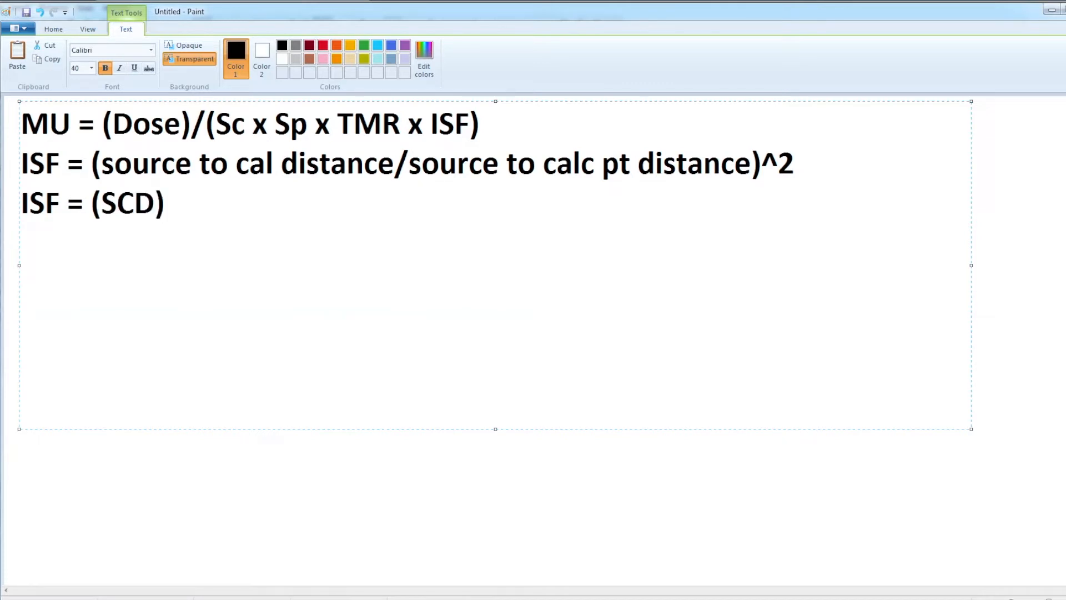
{"action": "type", "text": "/SPD"}
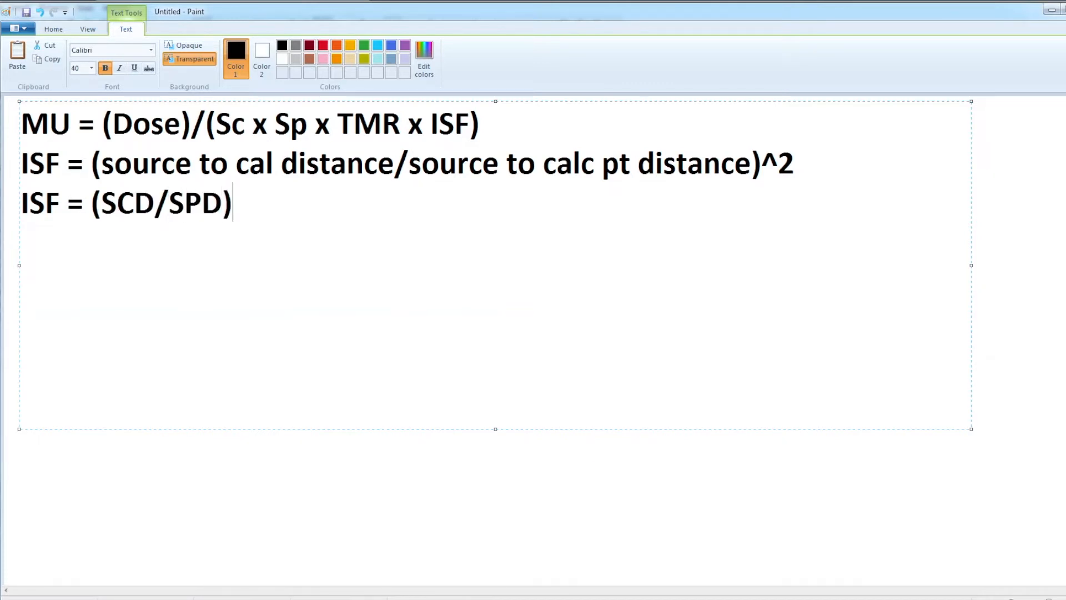
{"action": "type", "text": "^2"}
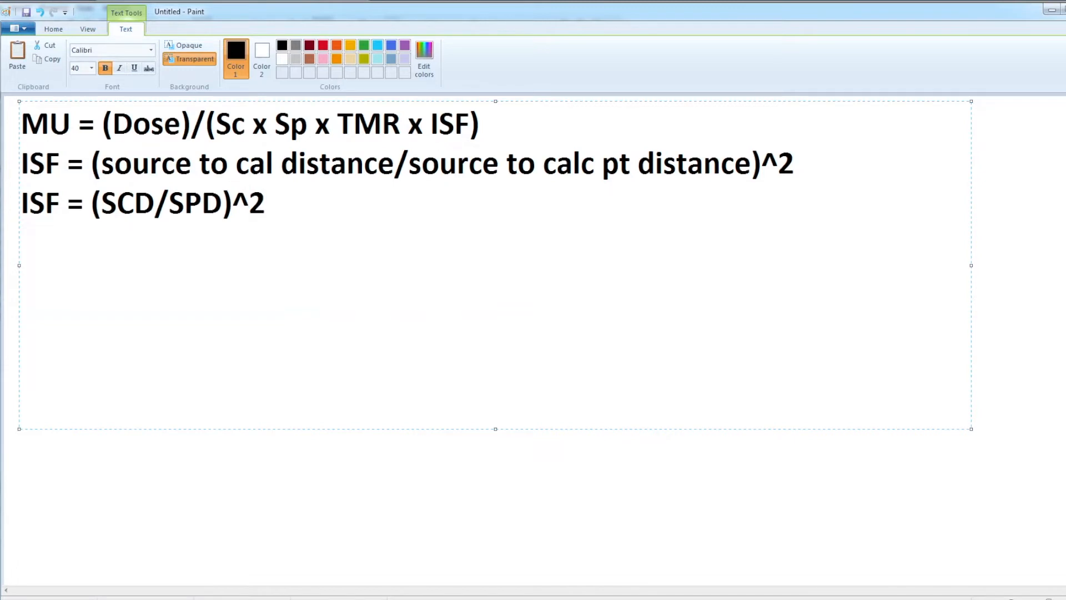
{"action": "type", "text": "MU ="}
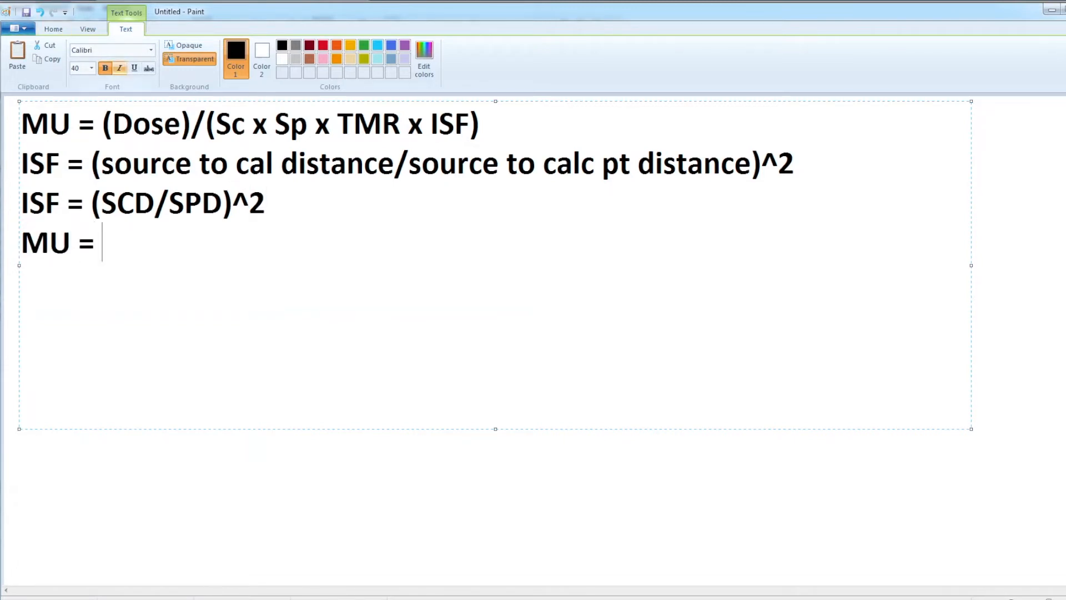
{"action": "type", "text": "(200"}
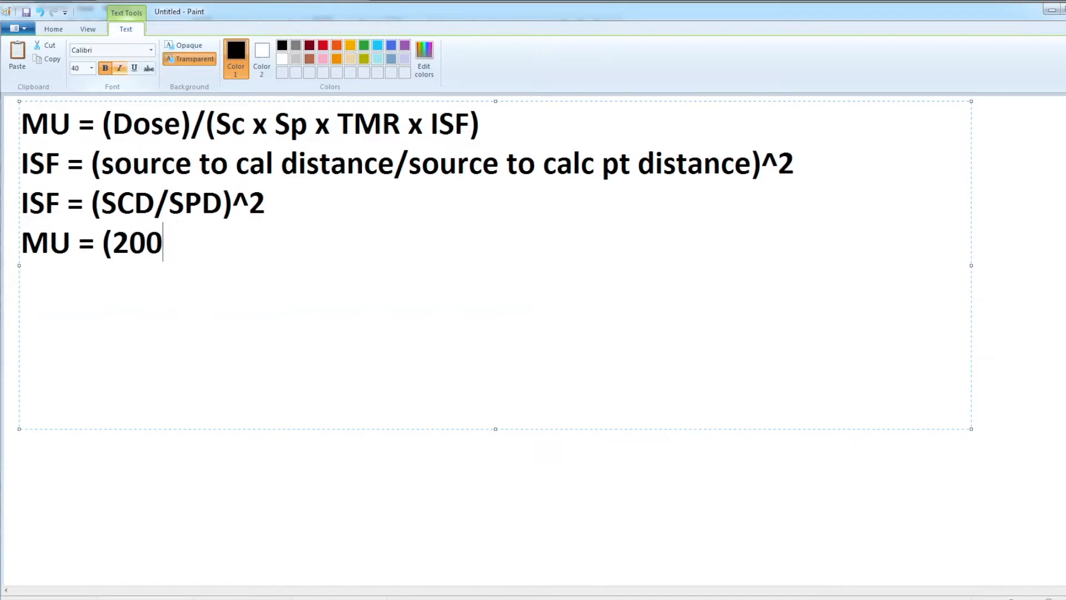
{"action": "type", "text": ")/("}
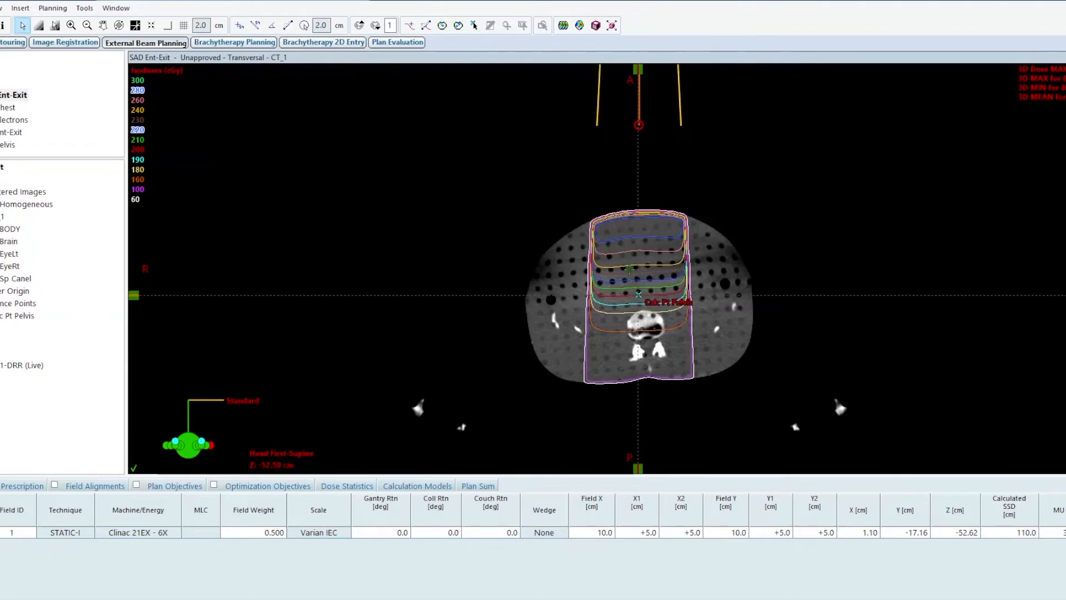
Bring up Calculator, clear the old sine result, and return to the Paint notes.
{"action": "left_click", "coordinate": [256, 25]}
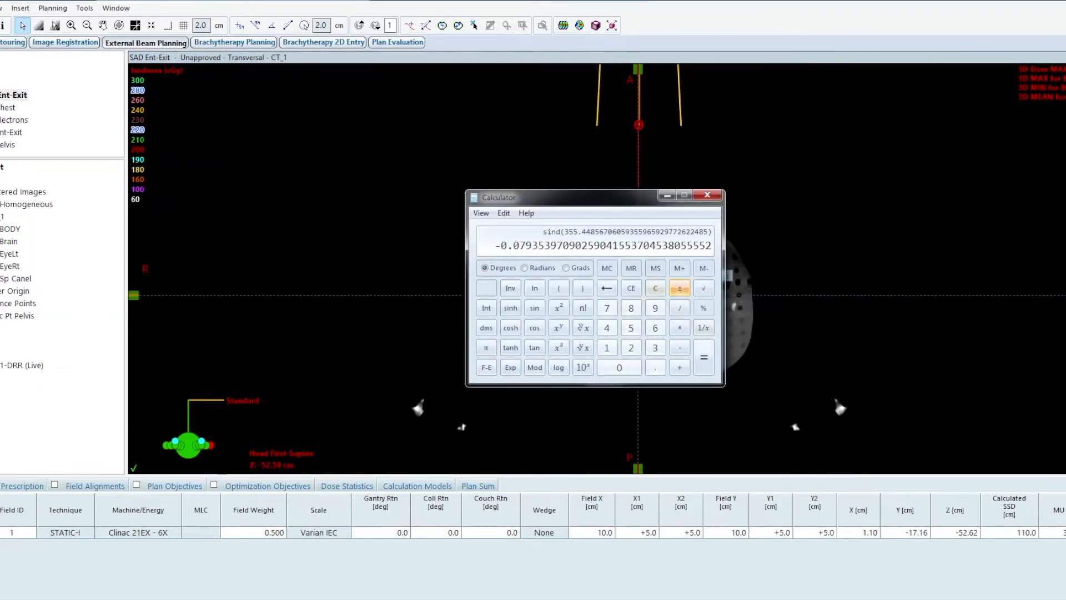
{"action": "left_click", "coordinate": [655, 287]}
{"action": "type", "text": "12"}
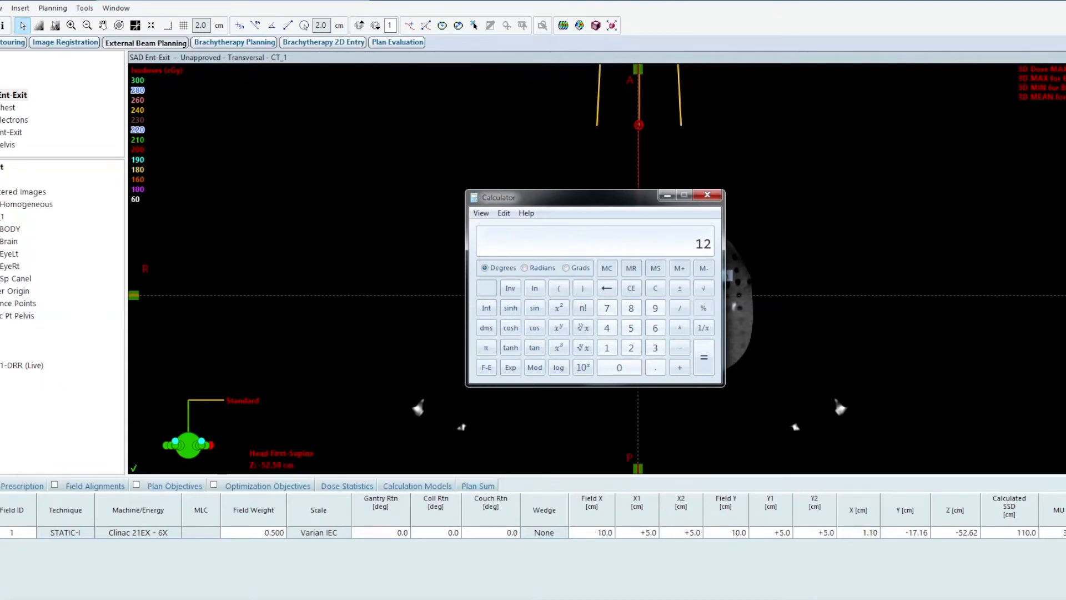
{"action": "left_click", "coordinate": [706, 195]}
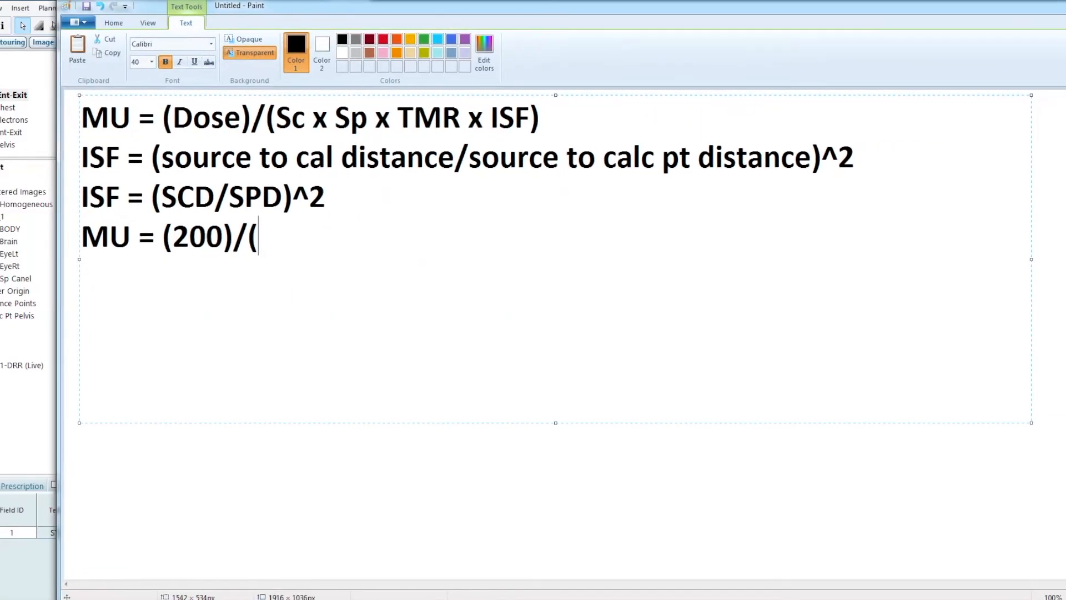
Substitute the output factors 1.01 x 1.006 x 0.783 x ( into the MU line.
{"action": "type", "text": "1"}
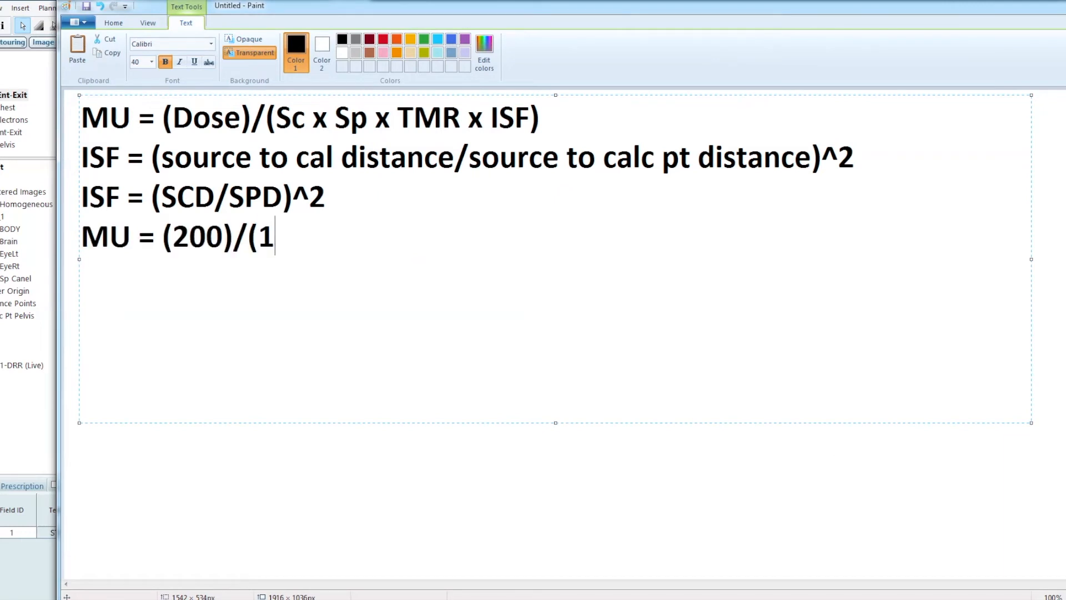
{"action": "type", "text": ".01 x 1.006 x"}
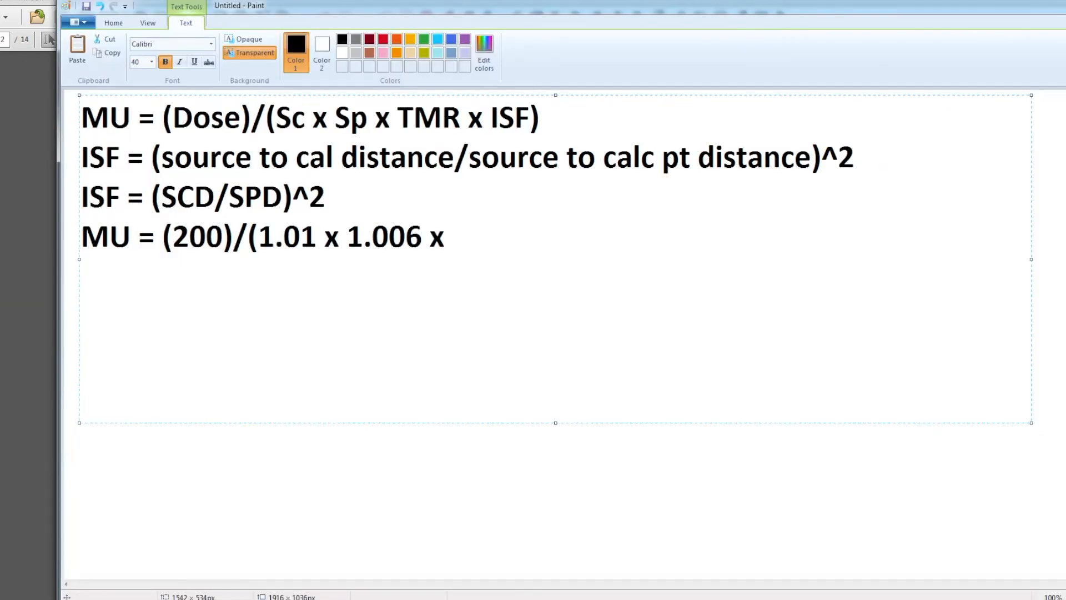
{"action": "type", "text": "0.783"}
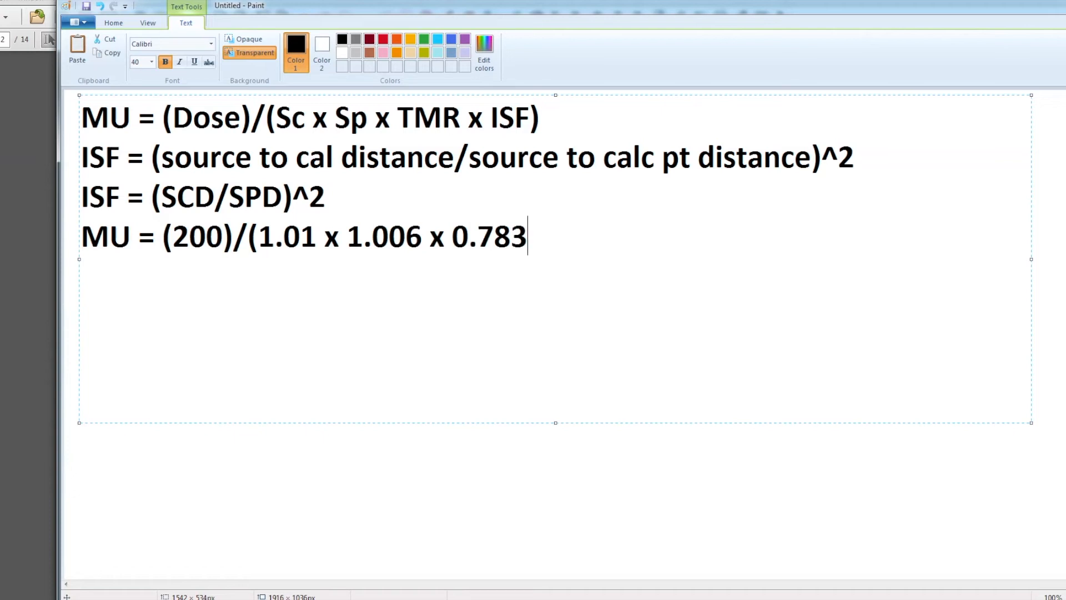
{"action": "type", "text": "x"}
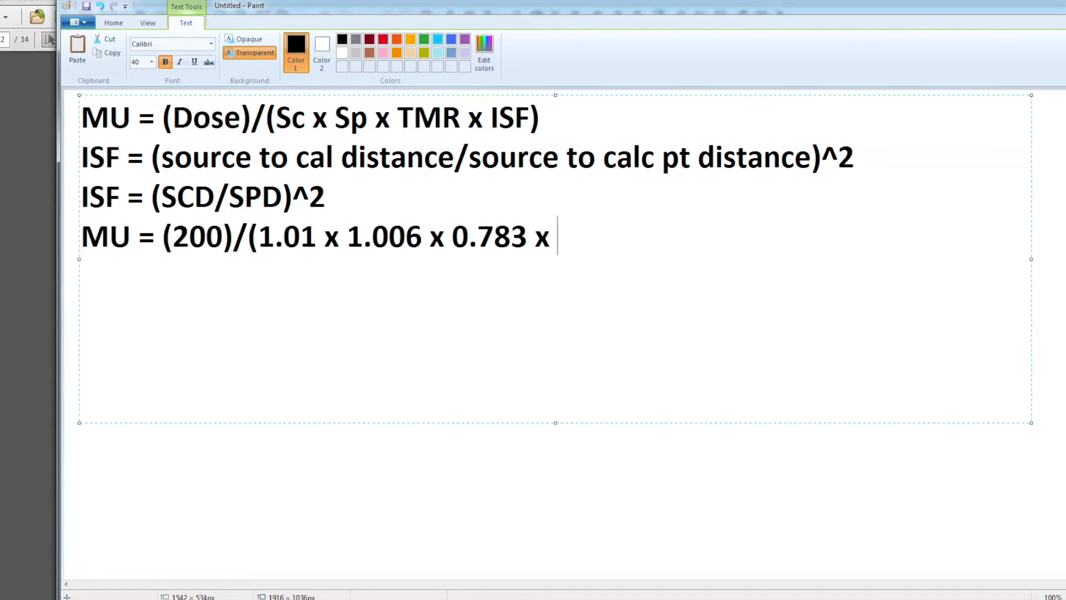
{"action": "type", "text": "("}
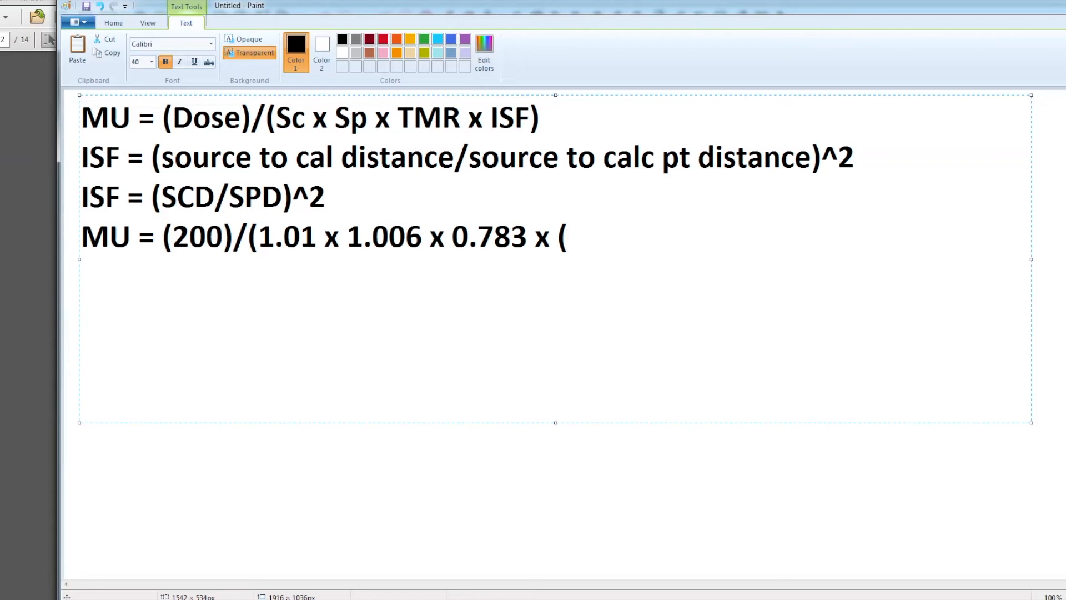
Finish the inverse-square term (101.5/120)^2) and start a new MU = line.
{"action": "type", "text": "1"}
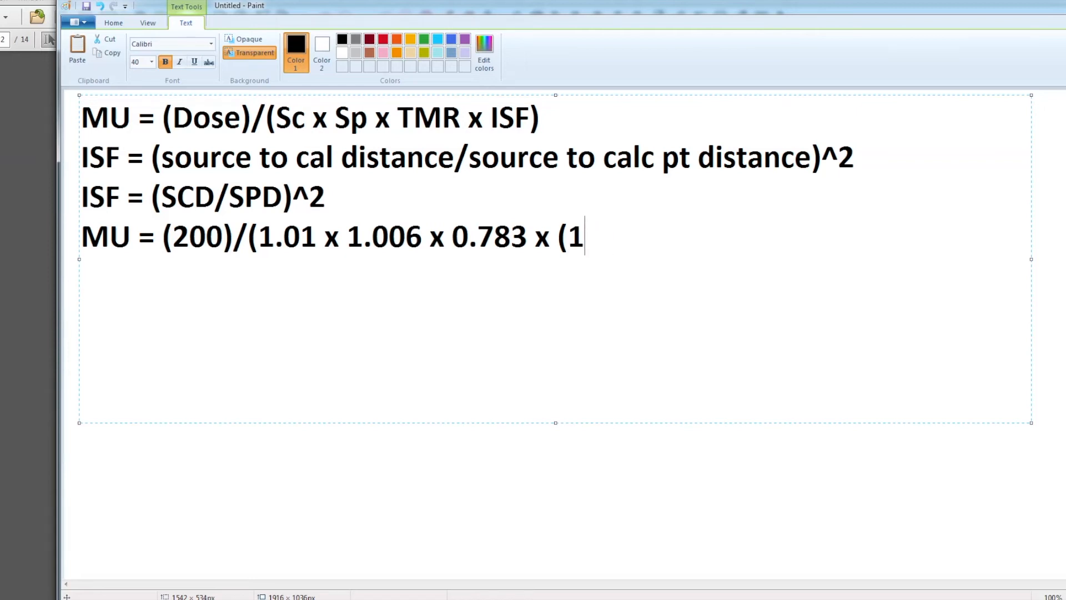
{"action": "type", "text": "0"}
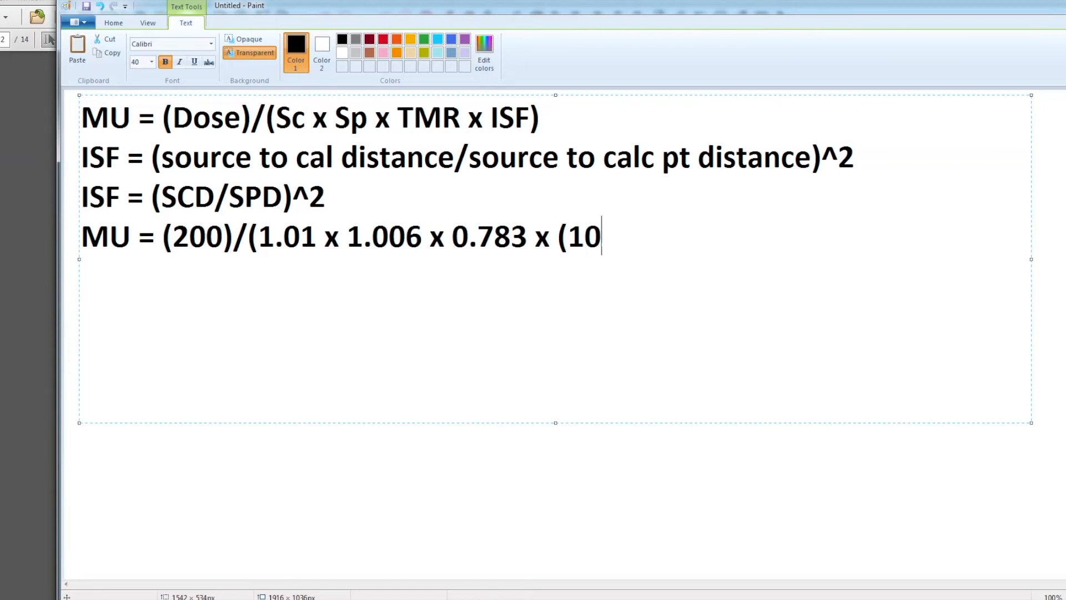
{"action": "type", "text": "1.5/"}
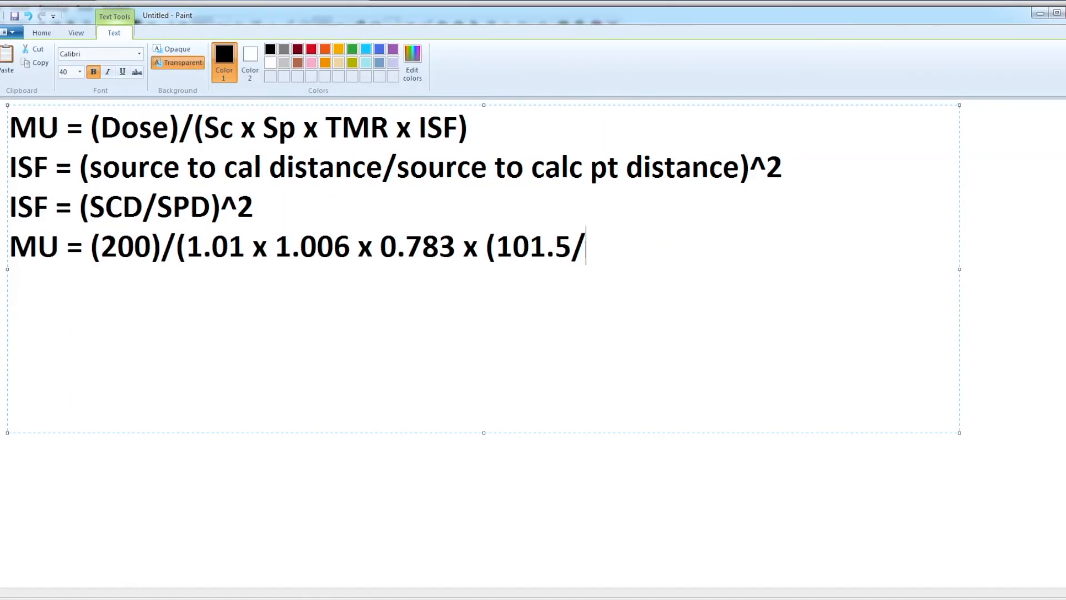
{"action": "type", "text": "120"}
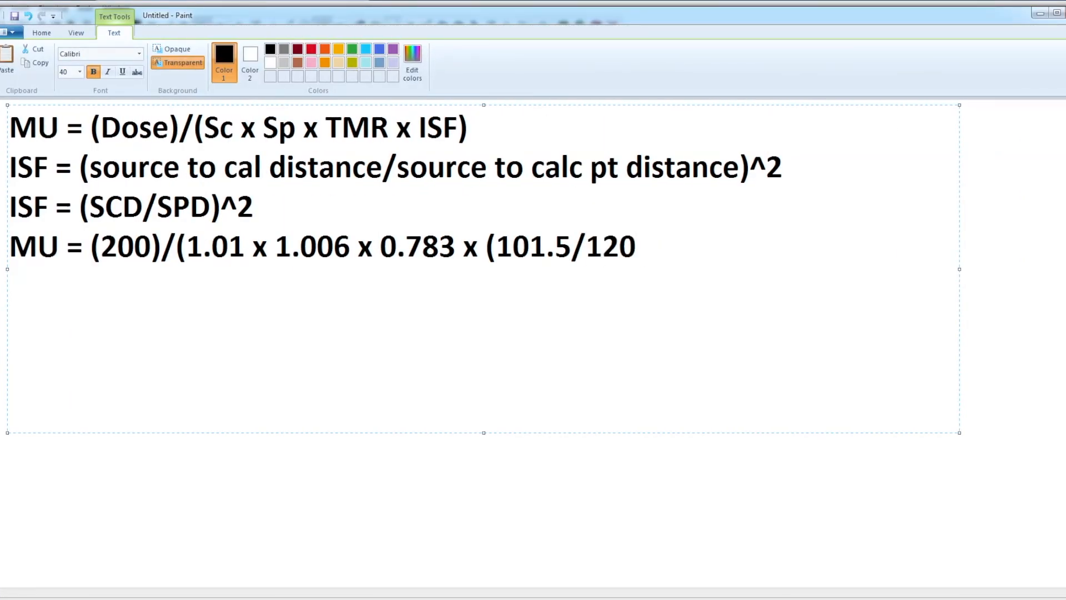
{"action": "type", "text": ")^2)"}
{"action": "type", "text": "MU"}
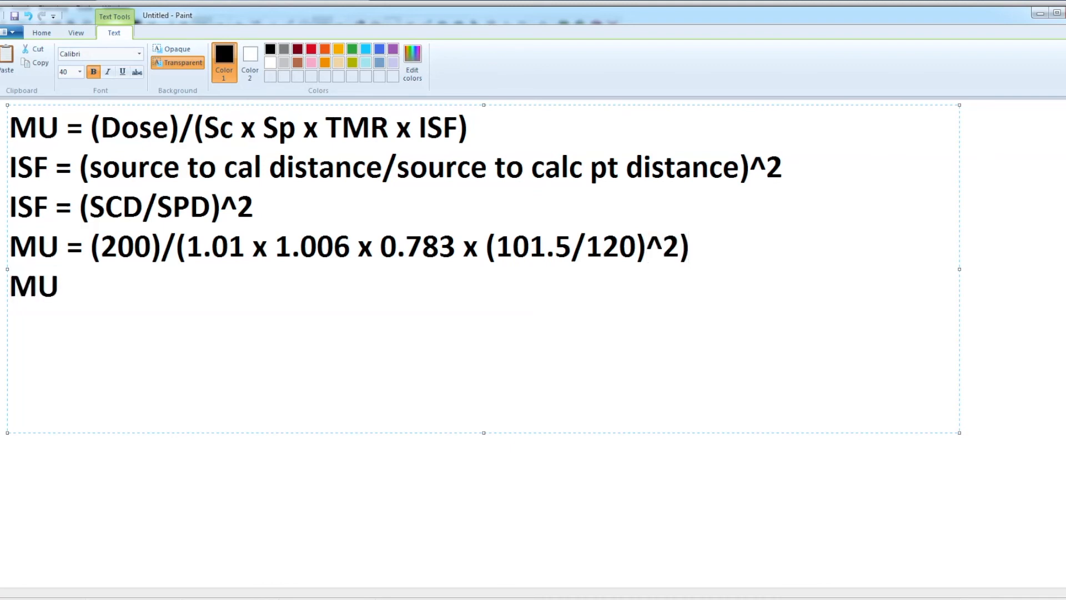
{"action": "type", "text": "="}
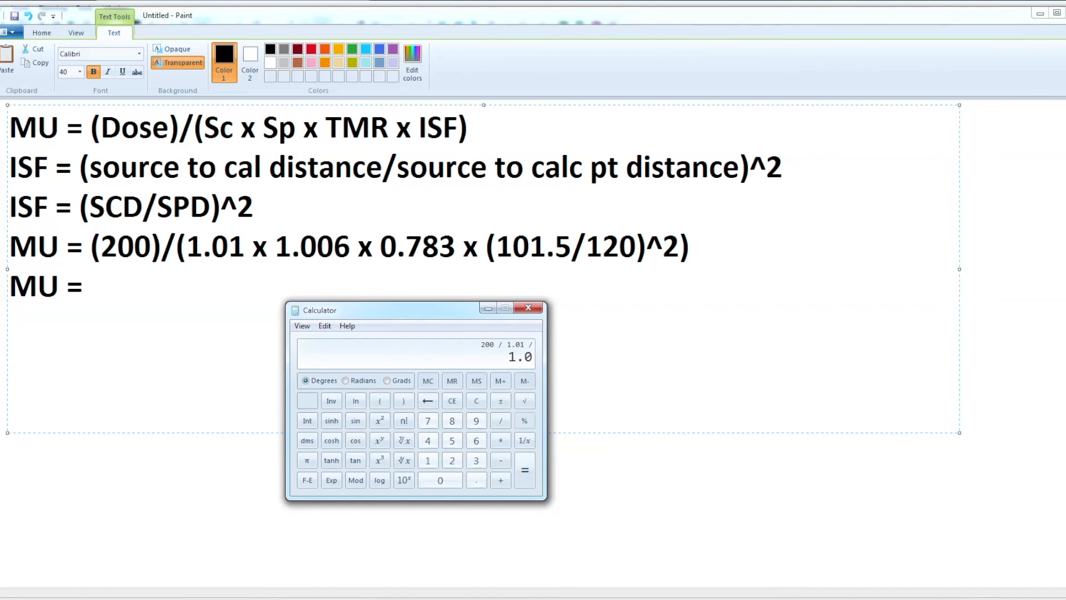
Divide 200 by the output factors and sqr(101.5/120) to get MU ≈ 351.4, then close Calculator.
{"action": "left_click", "coordinate": [501, 420]}
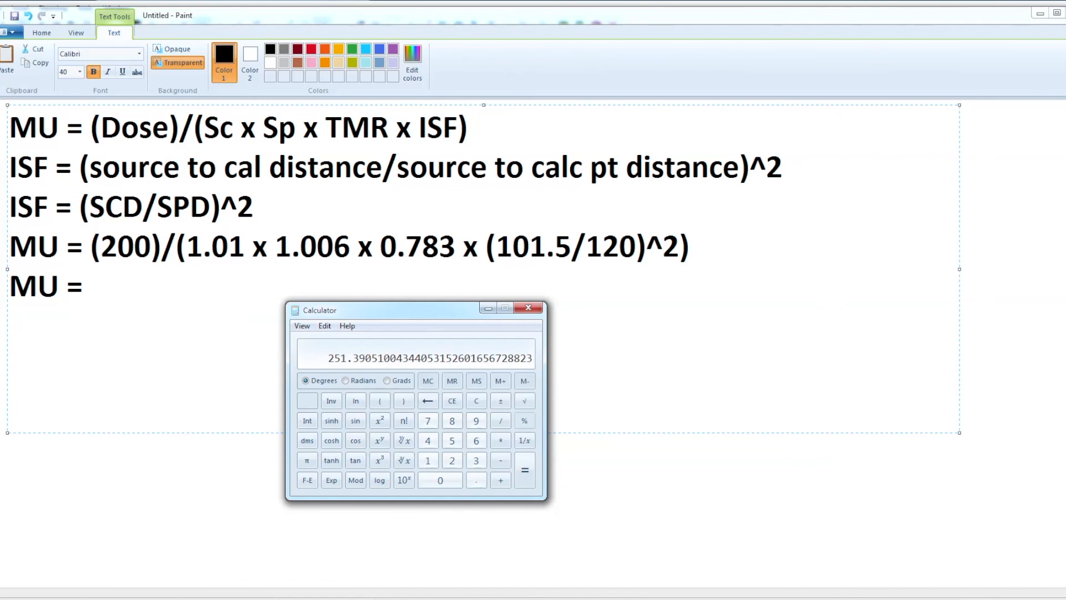
{"action": "left_click", "coordinate": [501, 420]}
{"action": "type", "text": "120"}
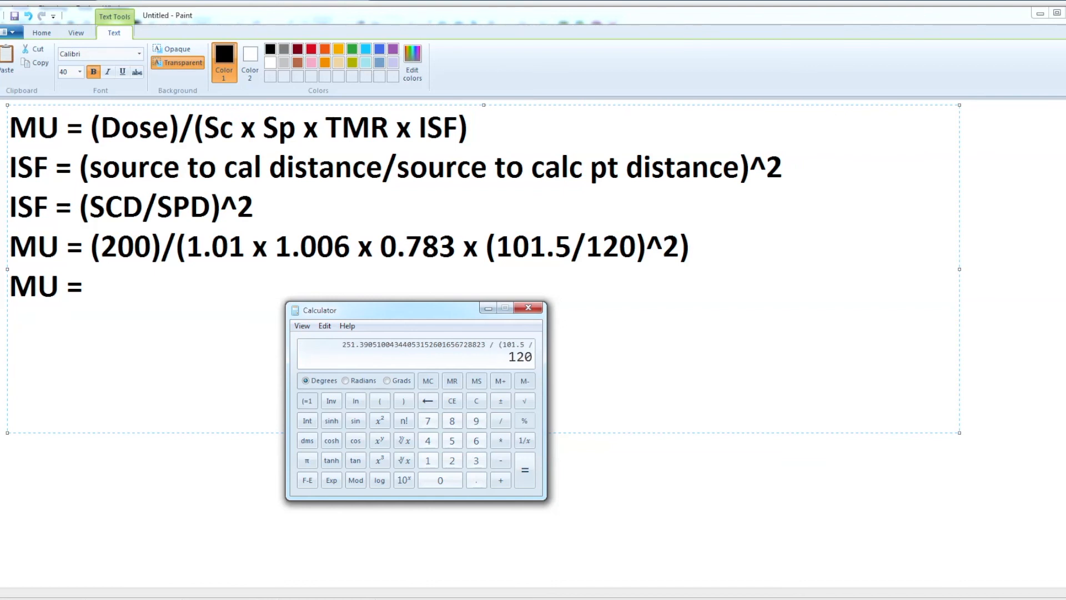
{"action": "left_click", "coordinate": [380, 420]}
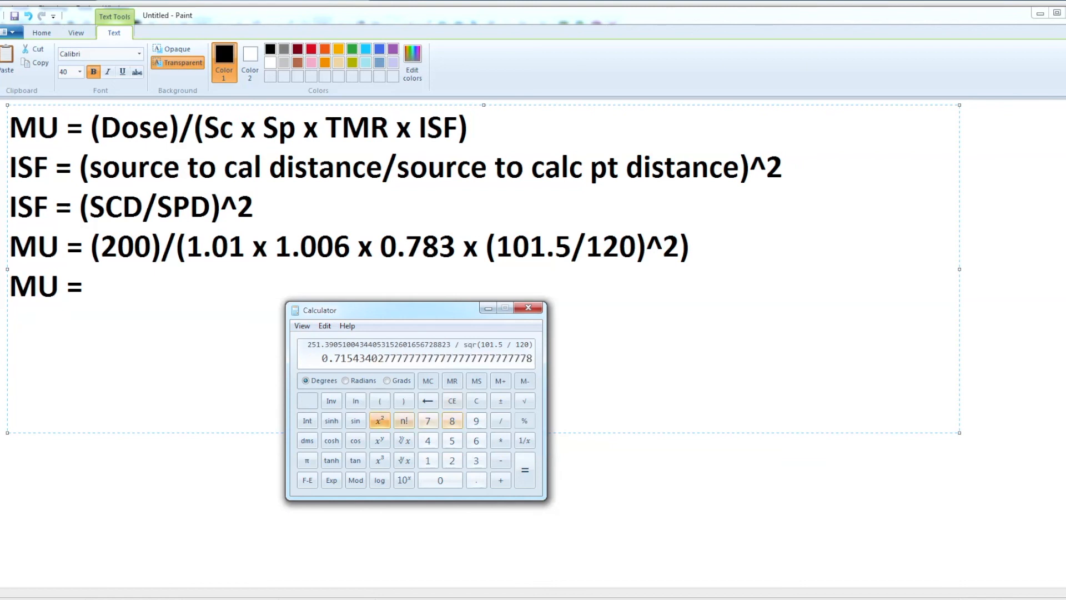
{"action": "left_click", "coordinate": [524, 468]}
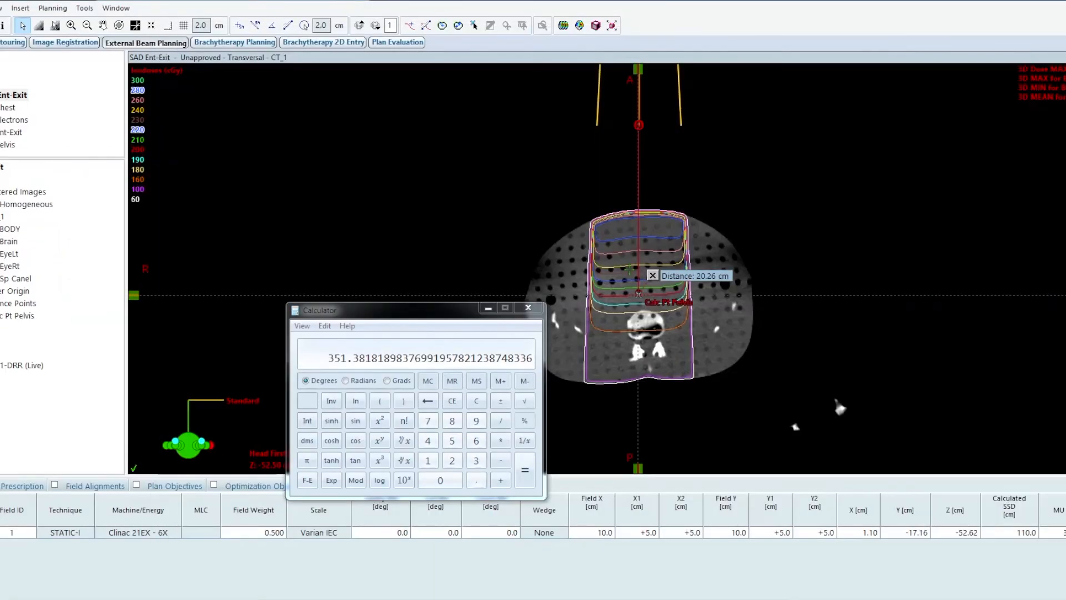
{"action": "left_click", "coordinate": [527, 307]}
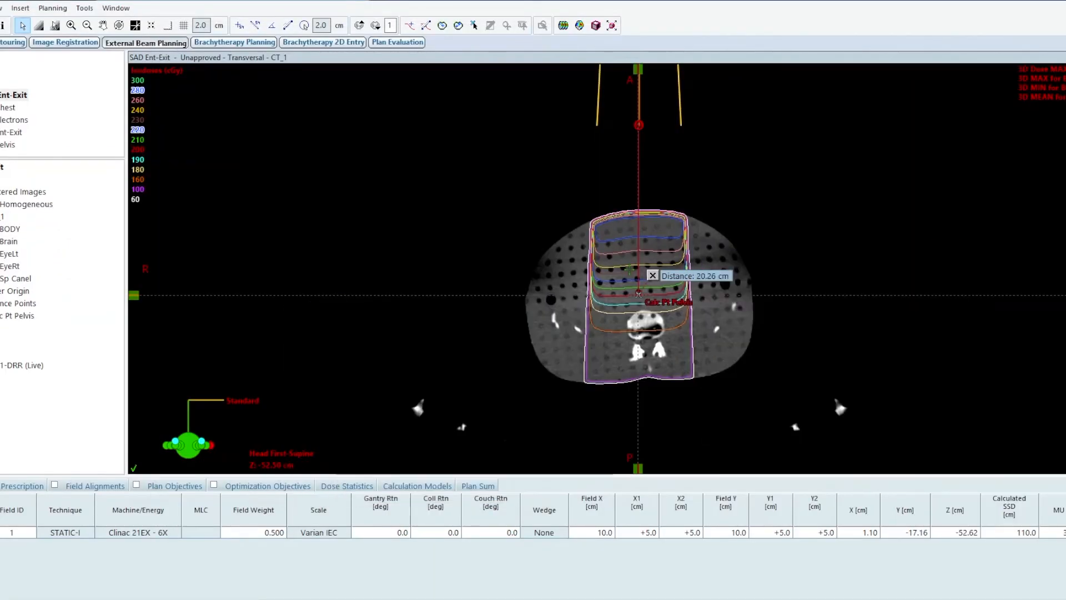